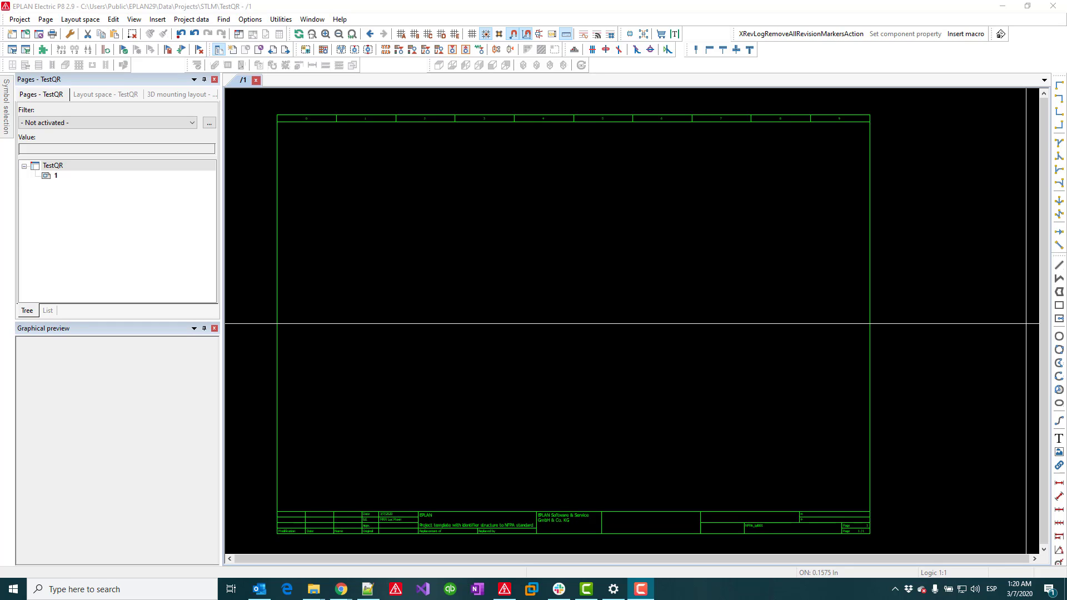
mouse_move(783, 140)
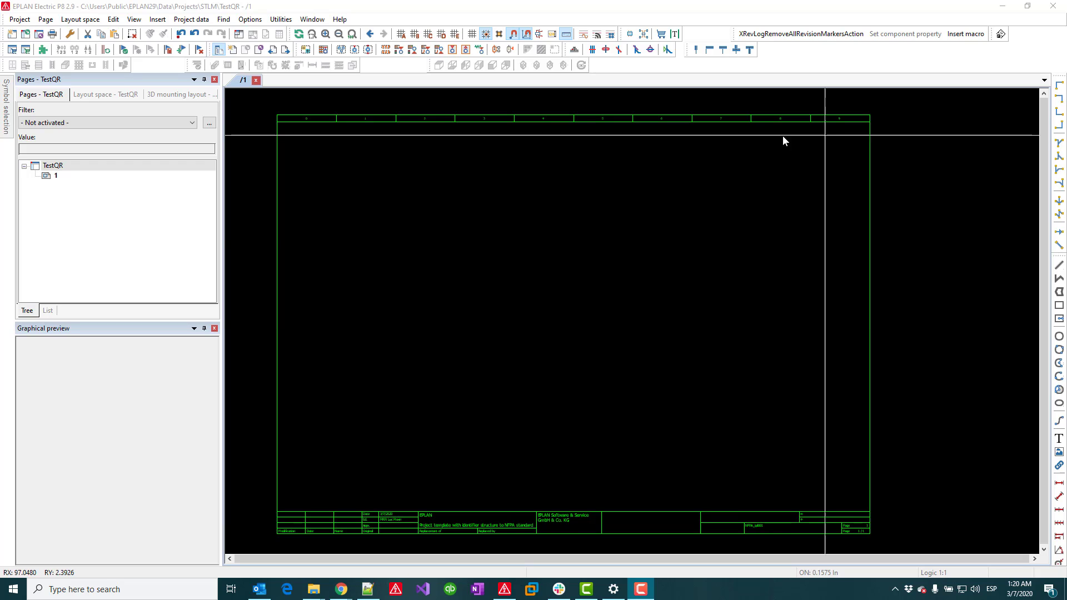
mouse_move(397, 173)
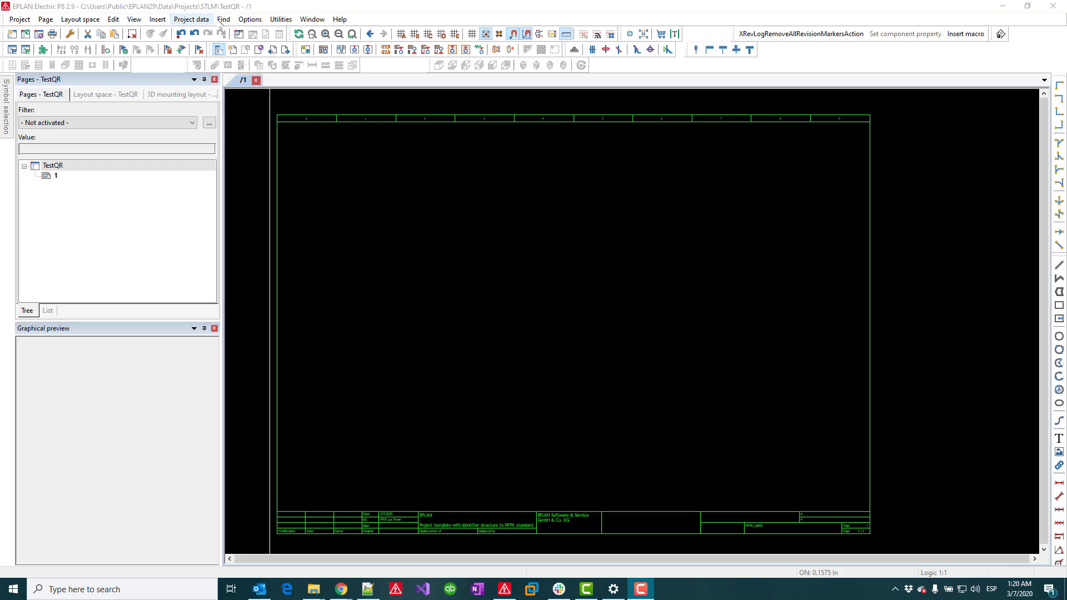
- Start the Insert > Graphic > QR code command
left_click(157, 18)
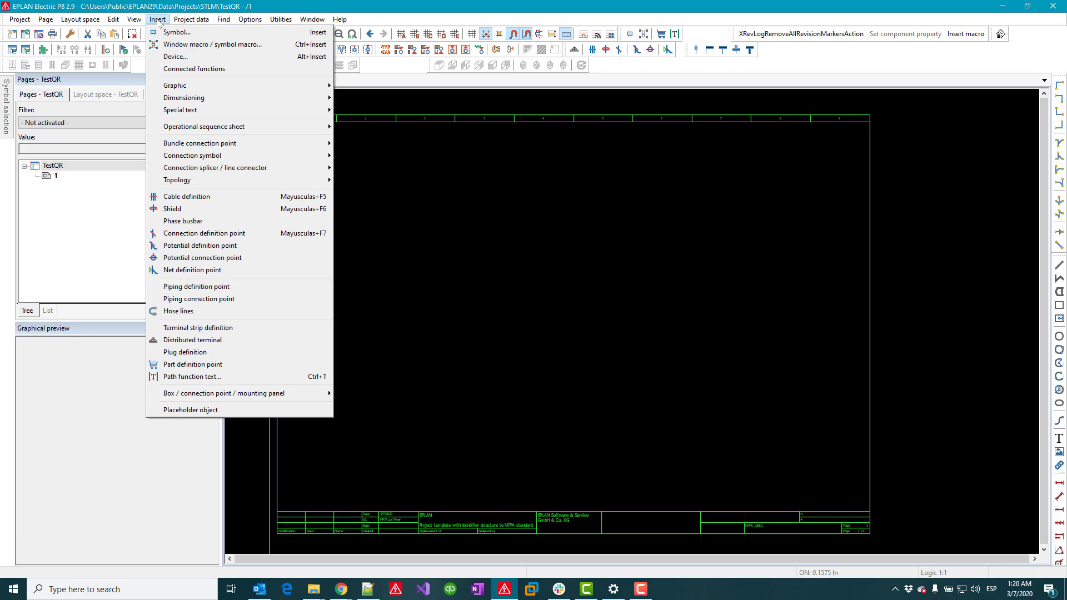
mouse_move(174, 85)
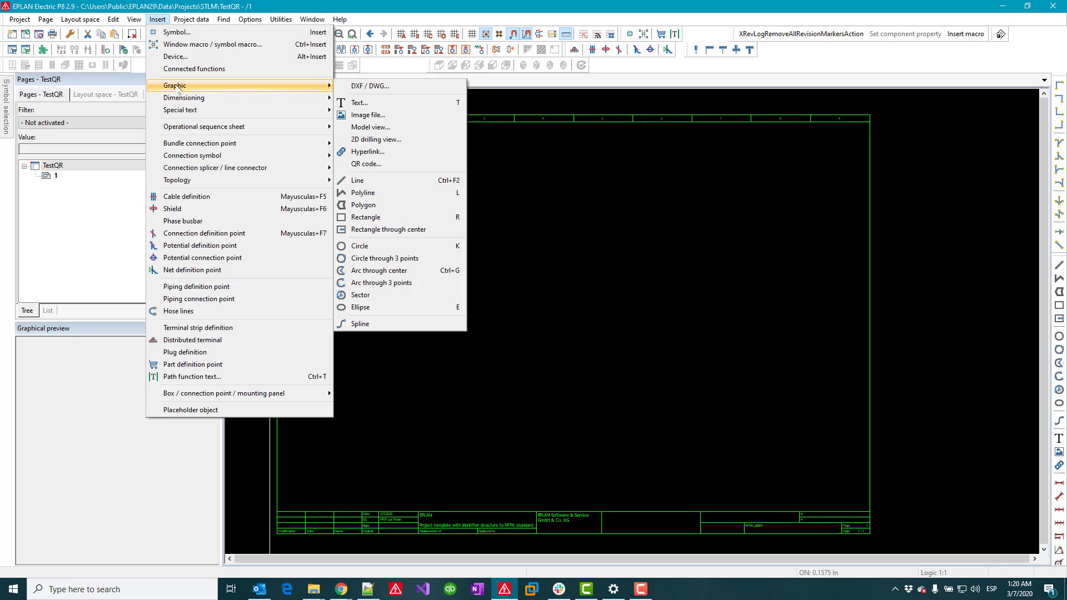
mouse_move(367, 163)
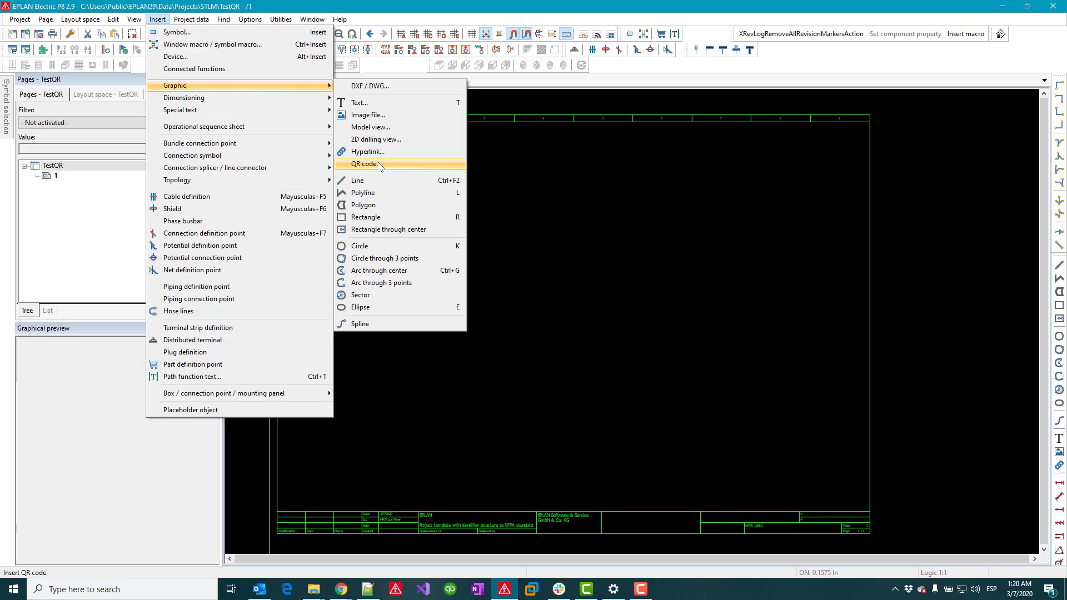
left_click(365, 164)
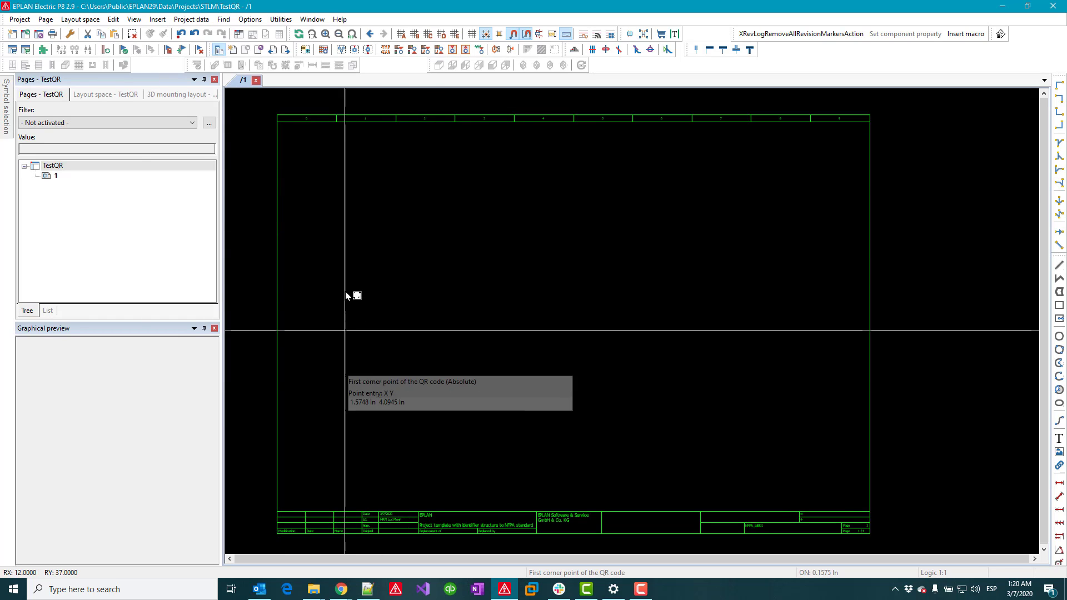
- Draw the QR code area and open its Block format editor
left_click(355, 296)
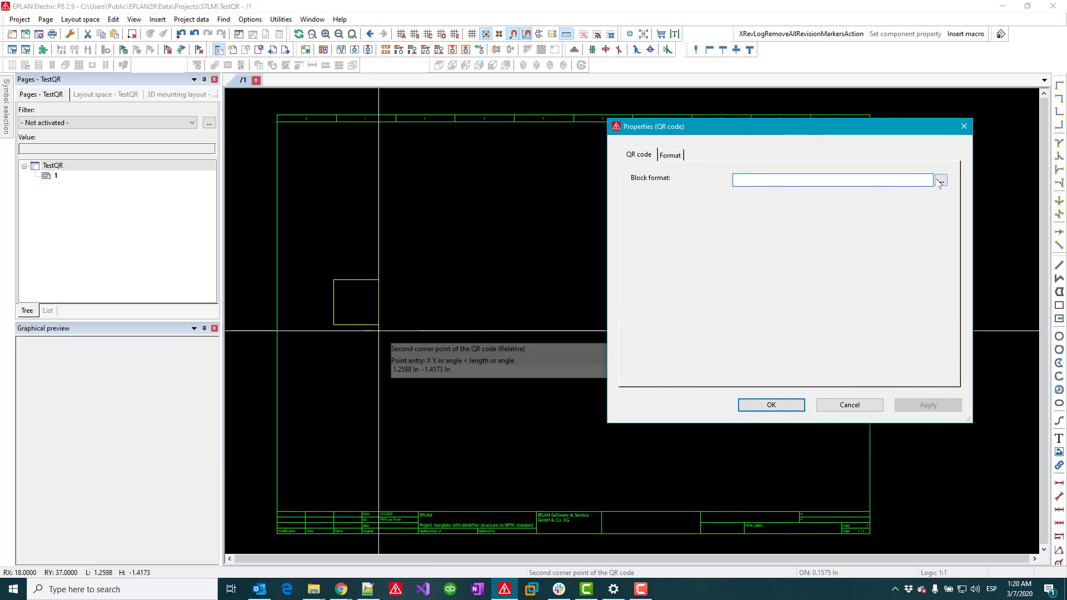
mouse_move(705, 187)
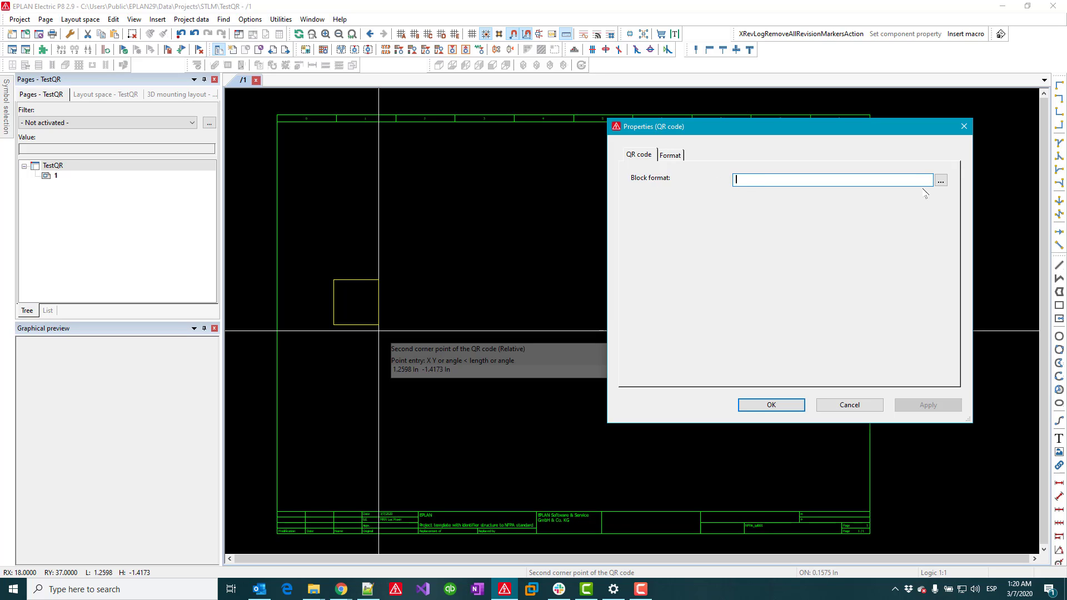
left_click(941, 181)
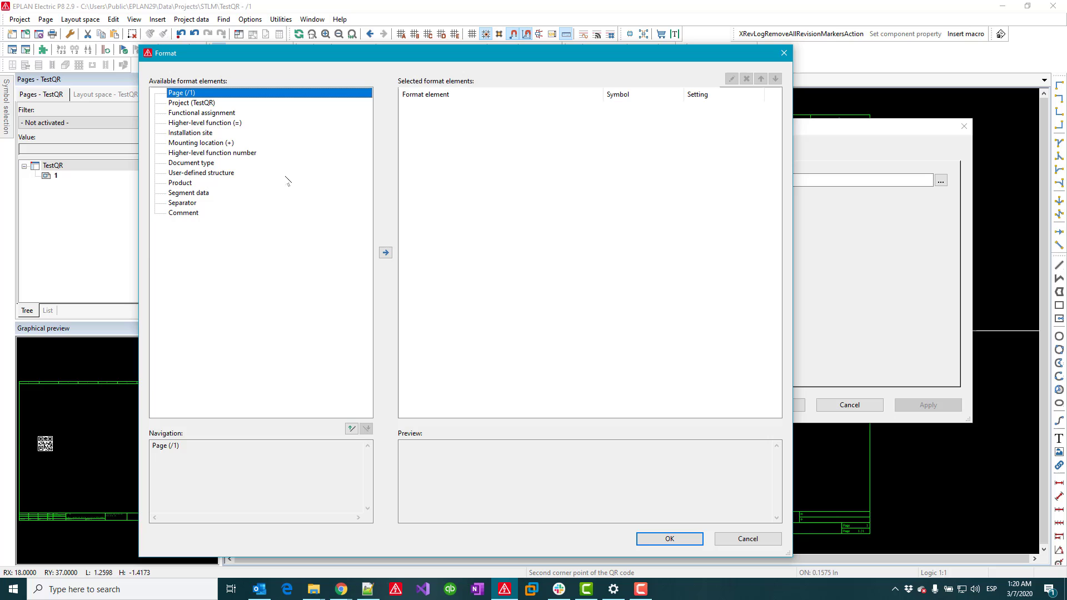
- Add the Project path (full) property to the Project element, filtering by 'path'
left_click(192, 103)
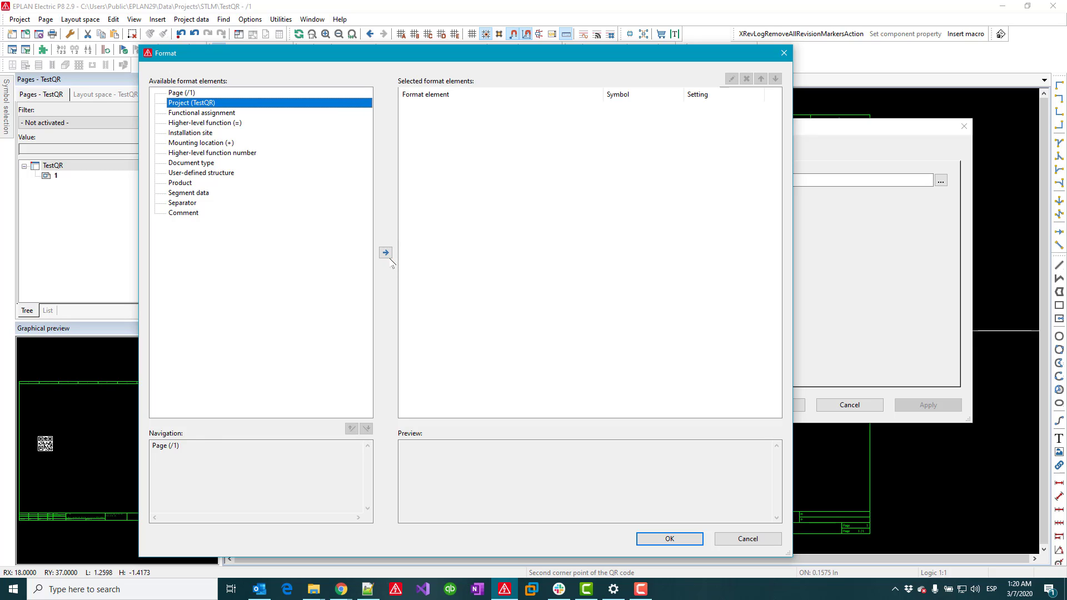
left_click(385, 252)
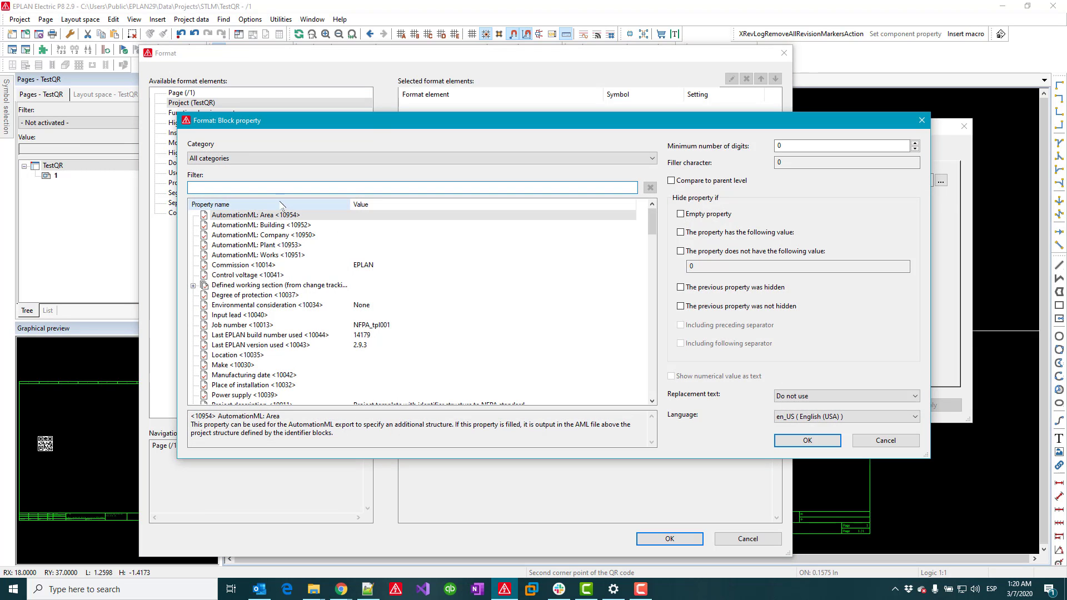
type("path")
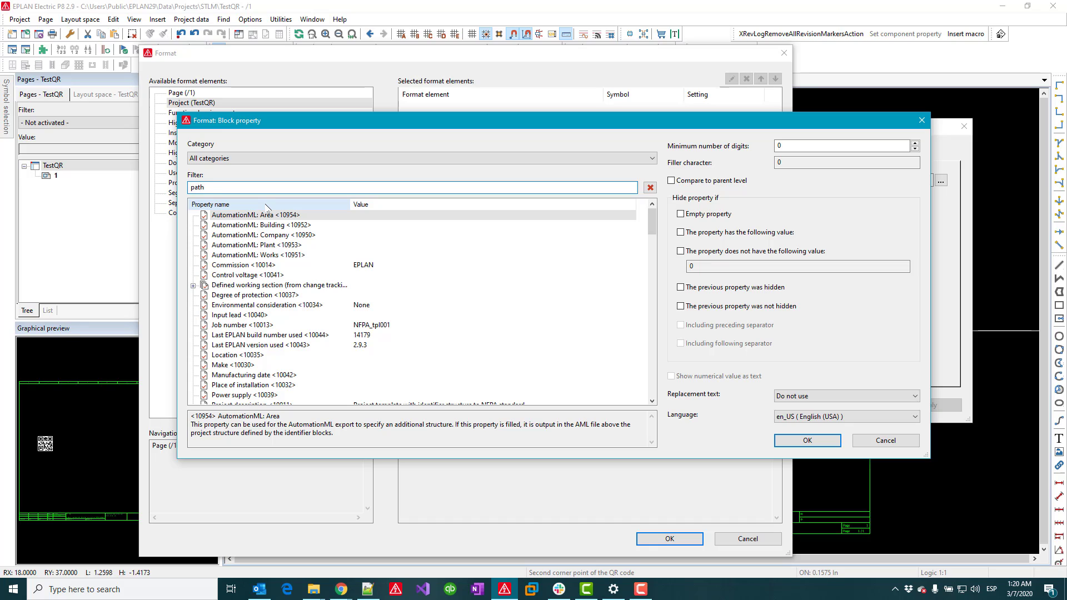
type("path")
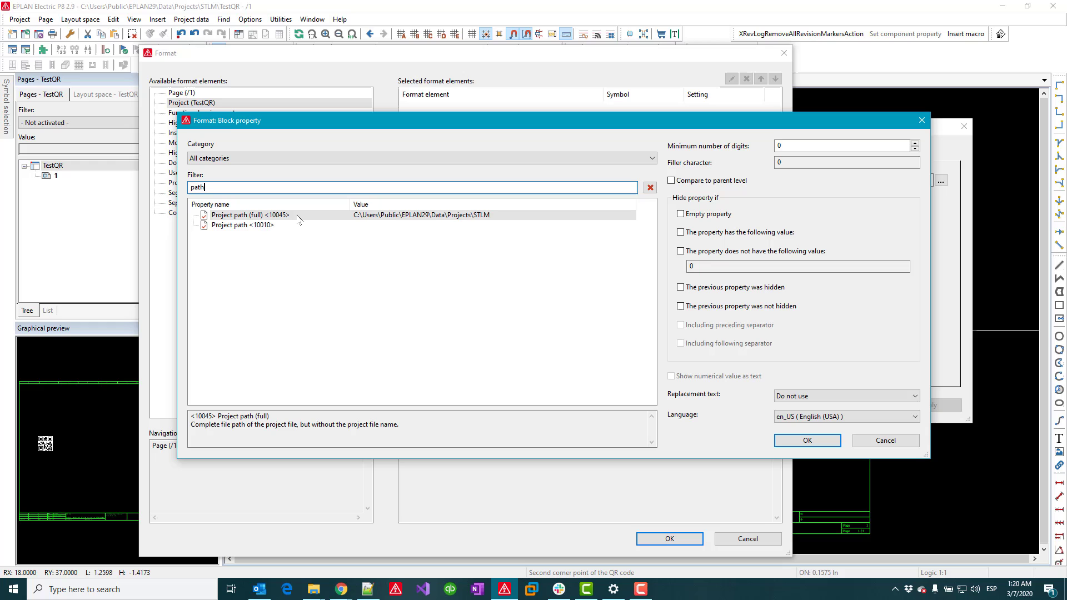
left_click(249, 214)
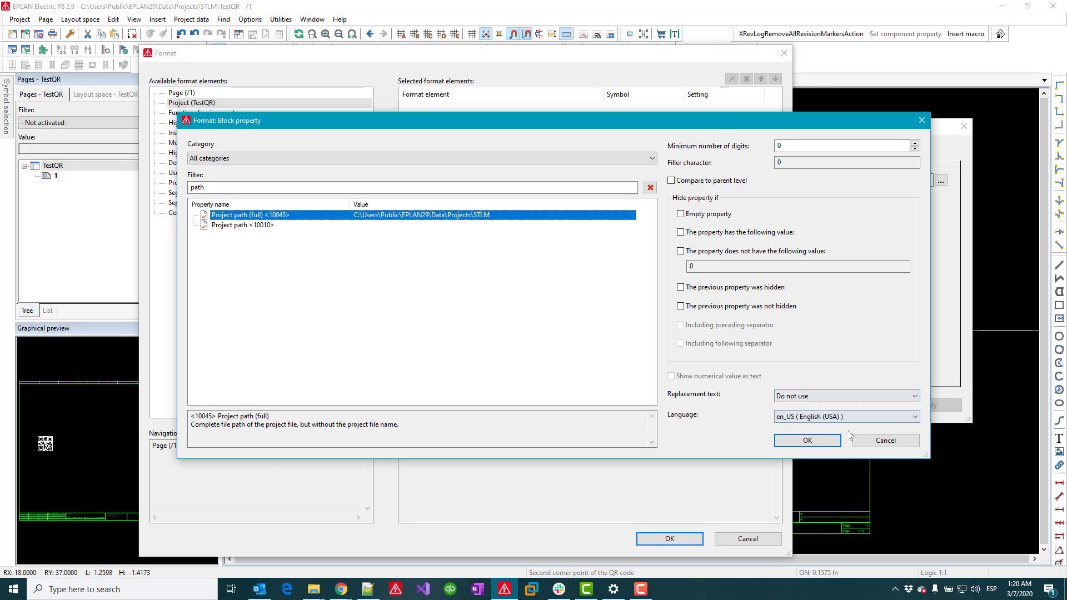
left_click(806, 440)
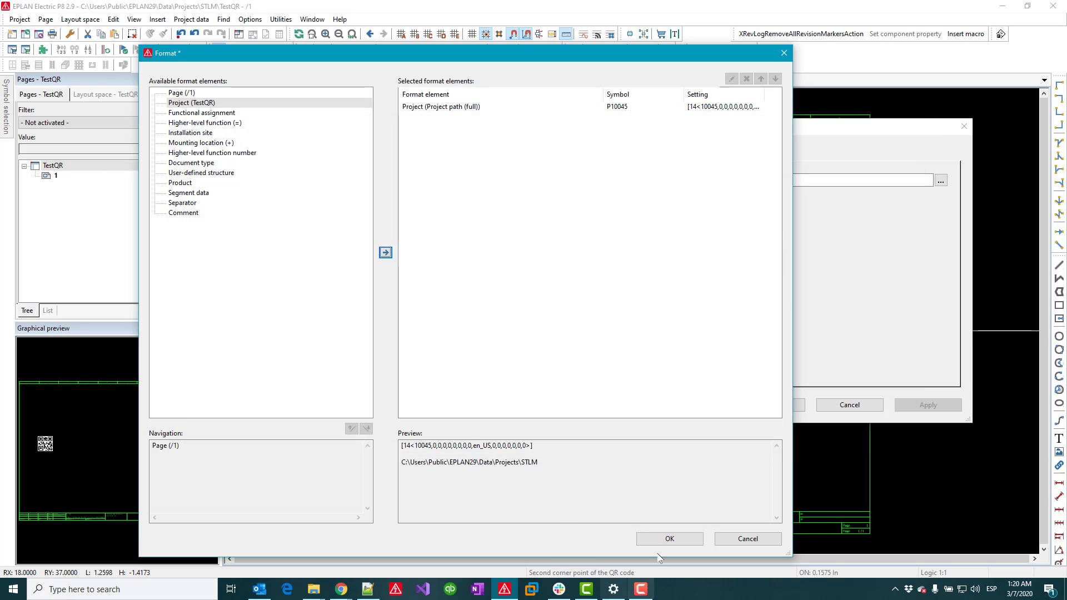
- Accept the format, place the QR code, and open the STLM folder from it
left_click(667, 539)
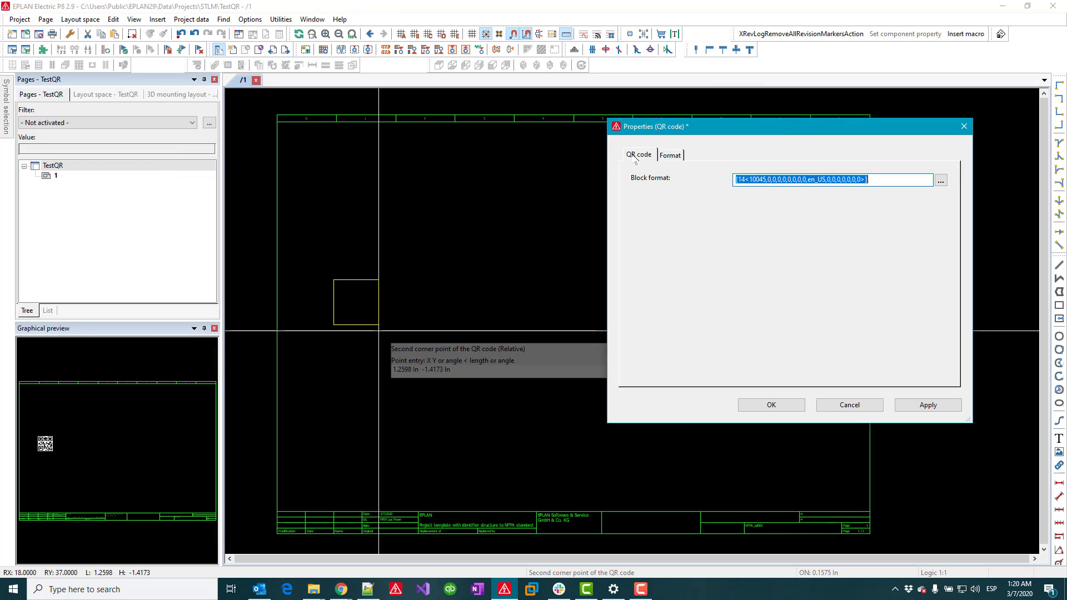
left_click(770, 405)
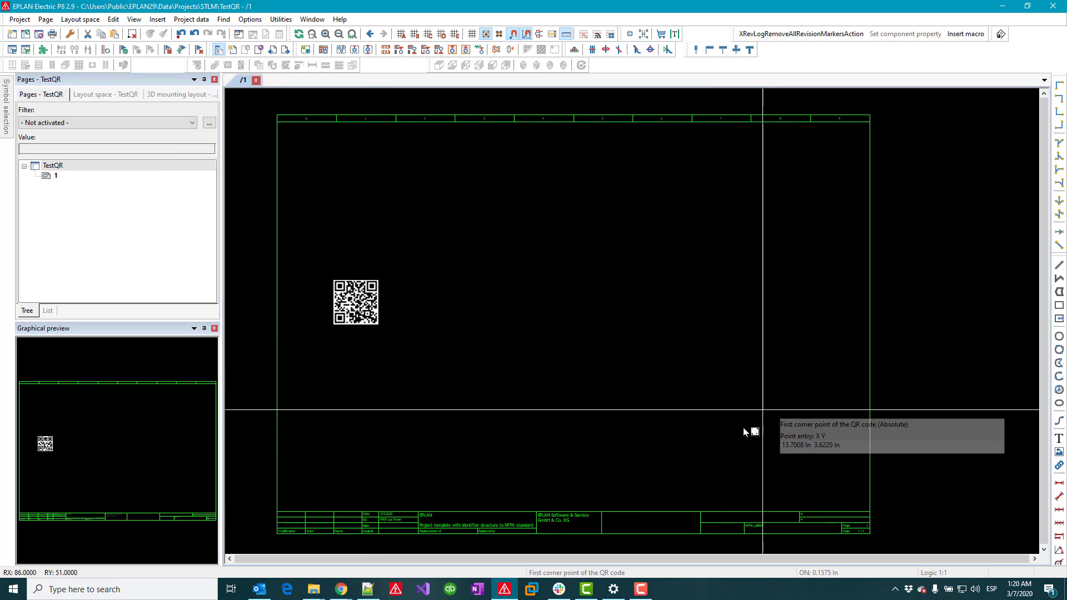
mouse_move(439, 364)
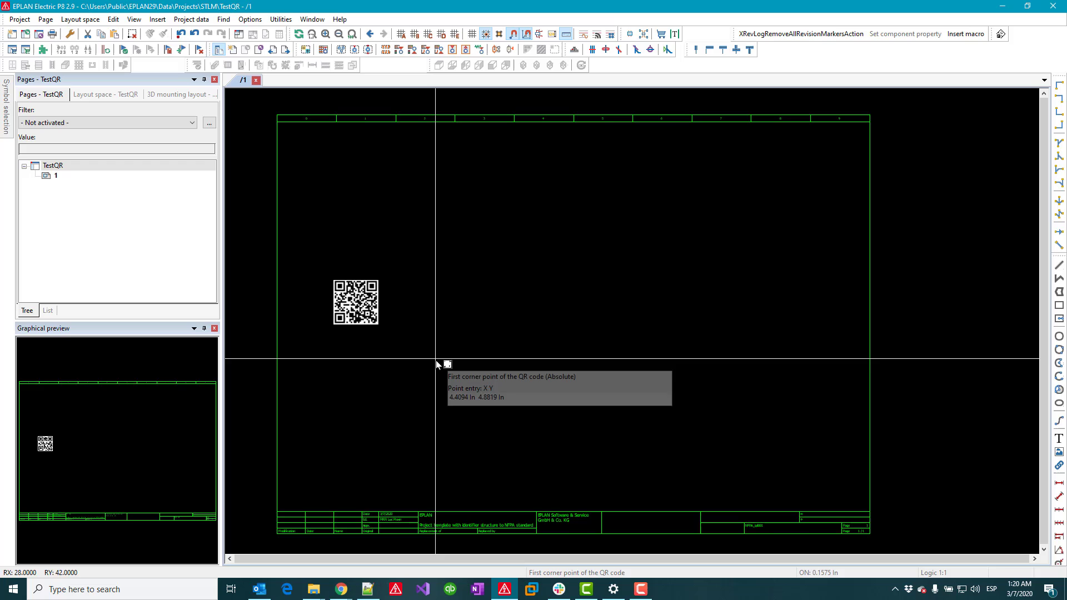
mouse_move(360, 298)
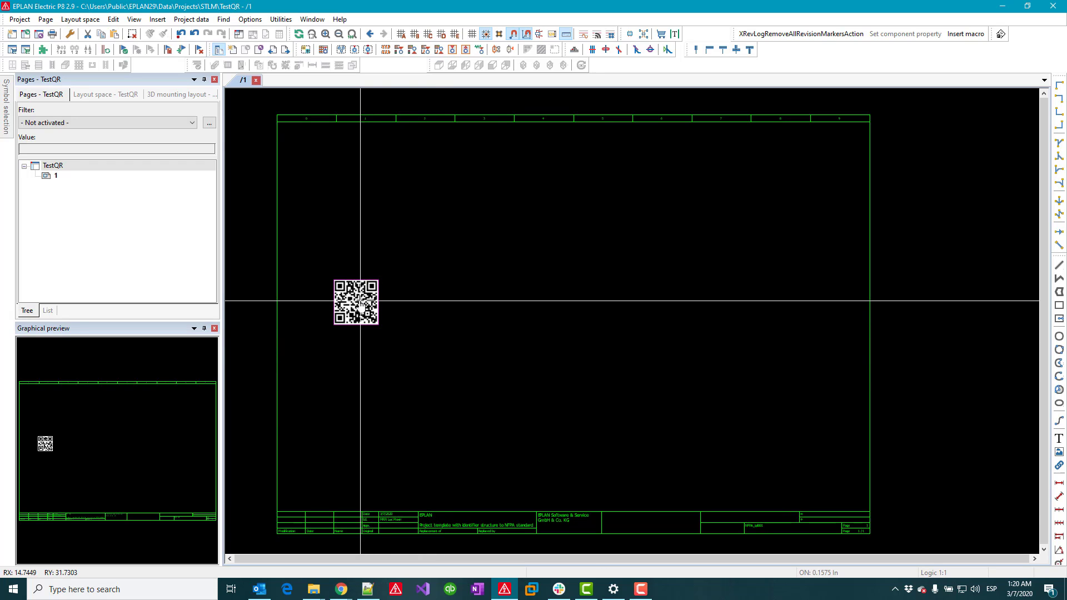
left_click(312, 589)
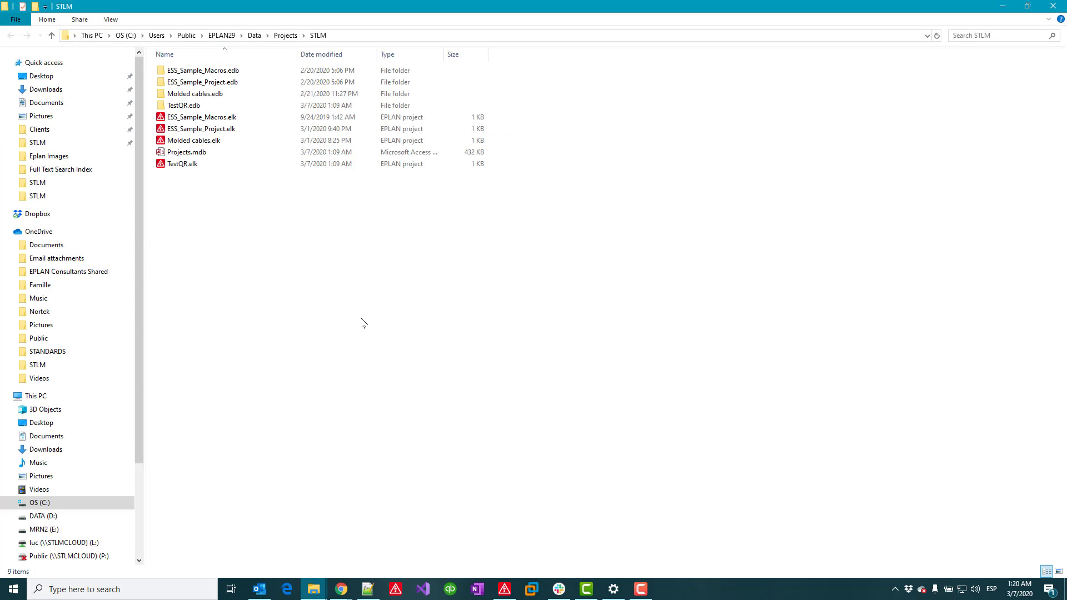
mouse_move(457, 349)
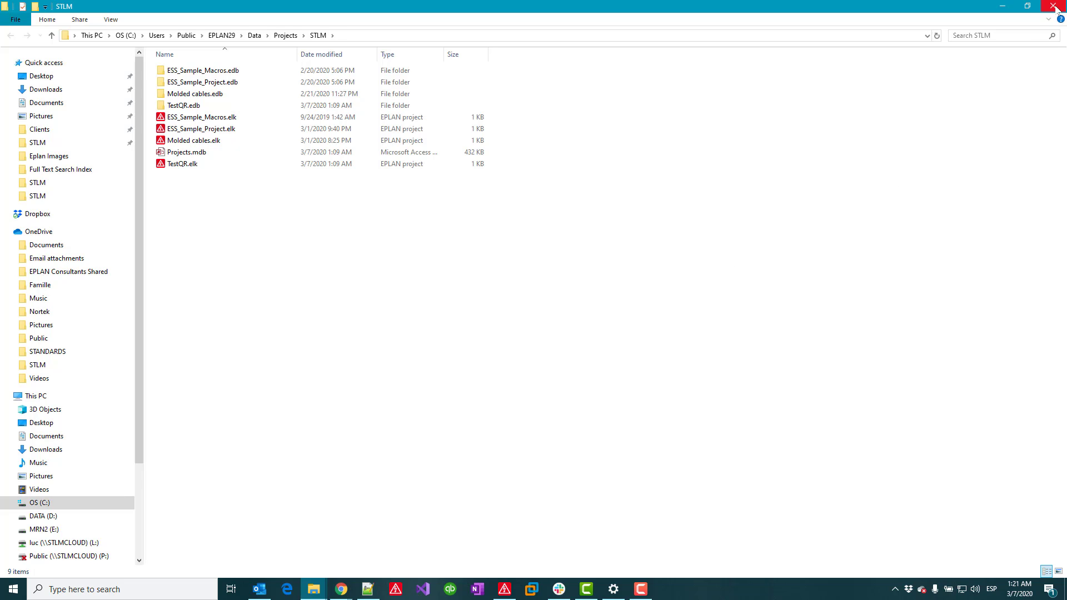
mouse_move(1058, 6)
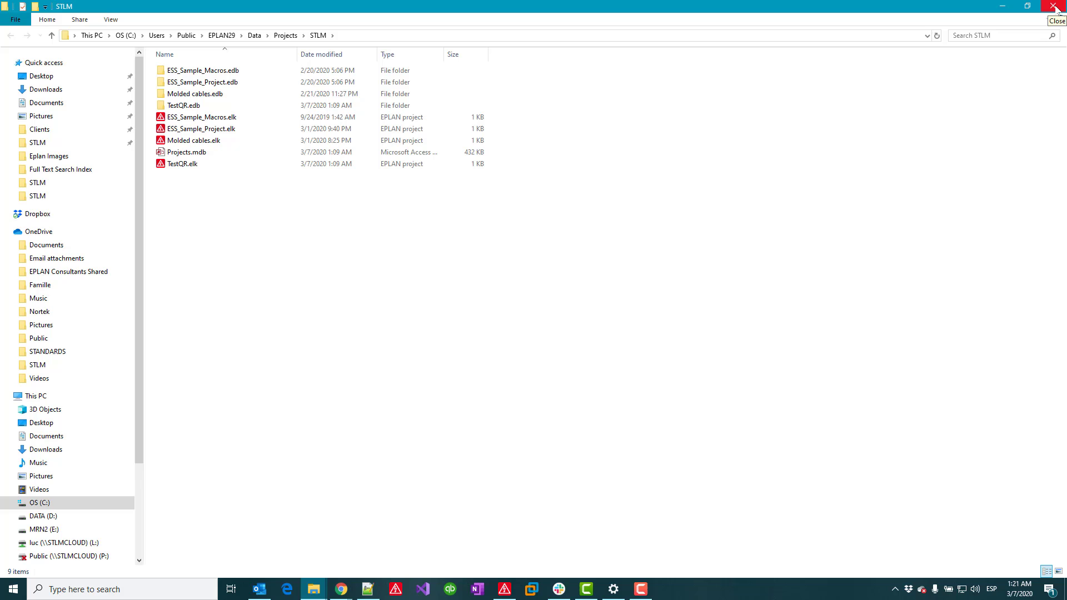
mouse_move(682, 272)
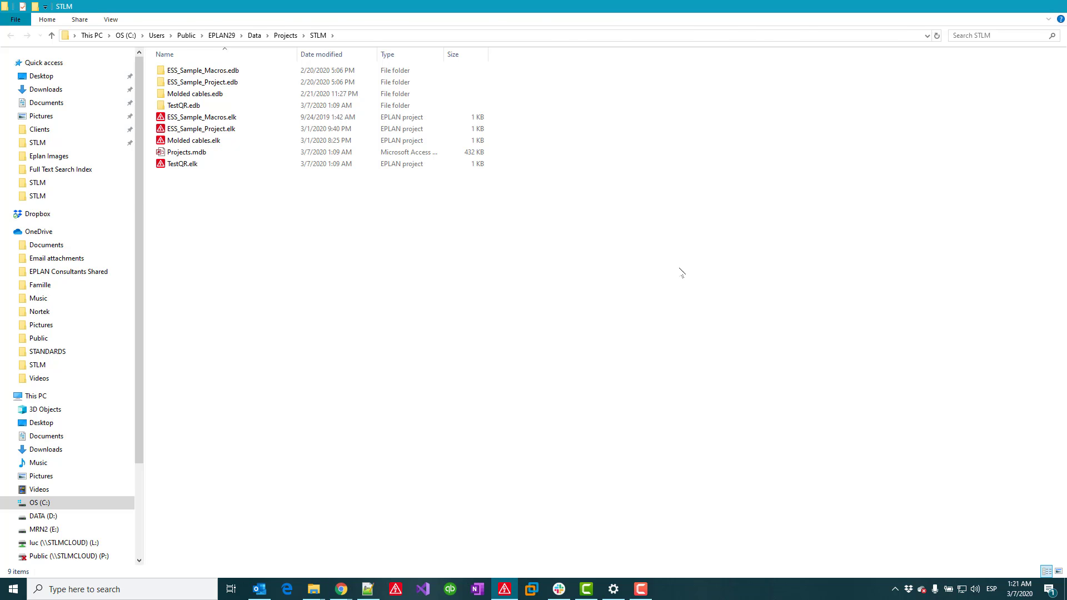
- Confirm the QR code in the title block opens the STLM folder, closing Explorer each time
double_click(182, 164)
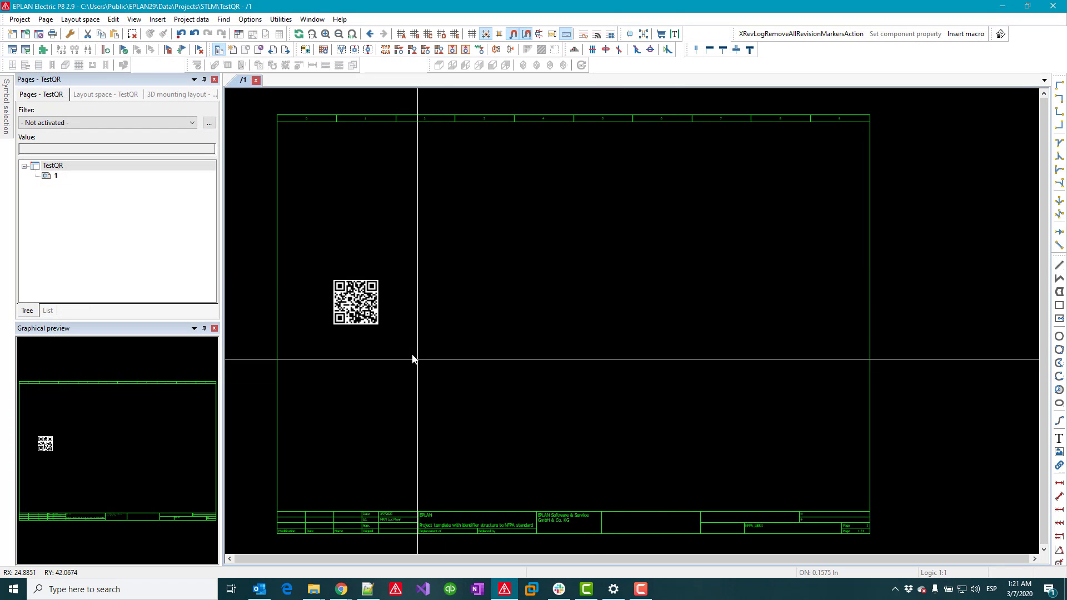
mouse_move(355, 301)
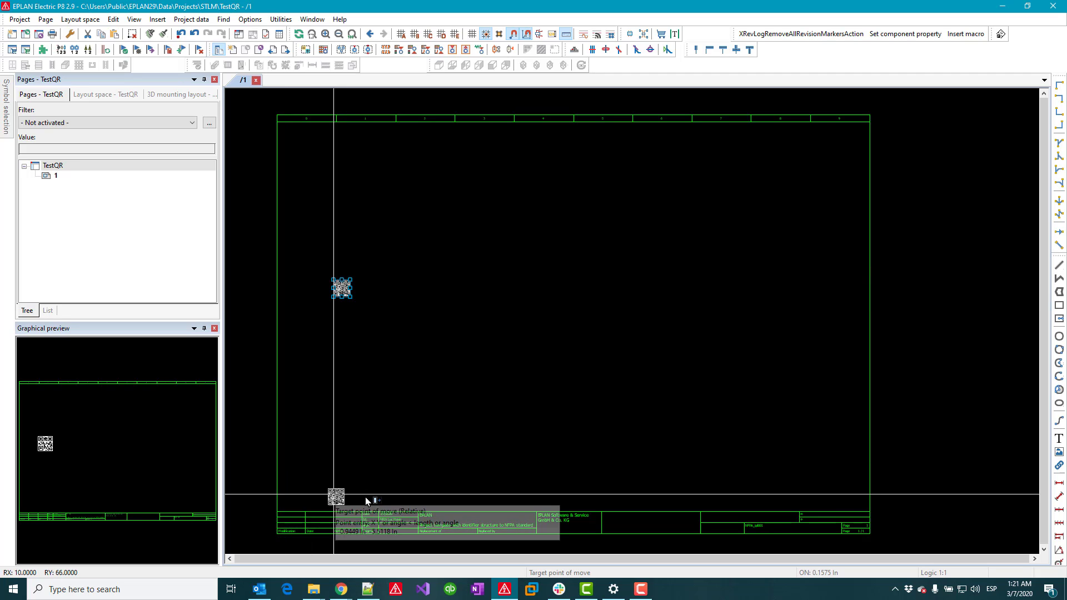
mouse_move(269, 524)
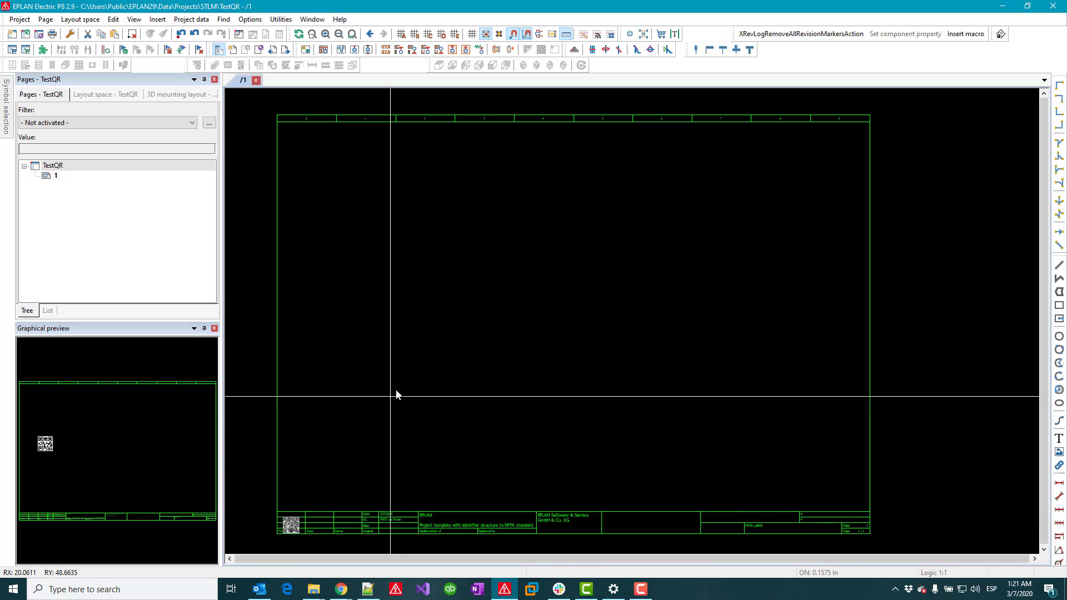
mouse_move(400, 392)
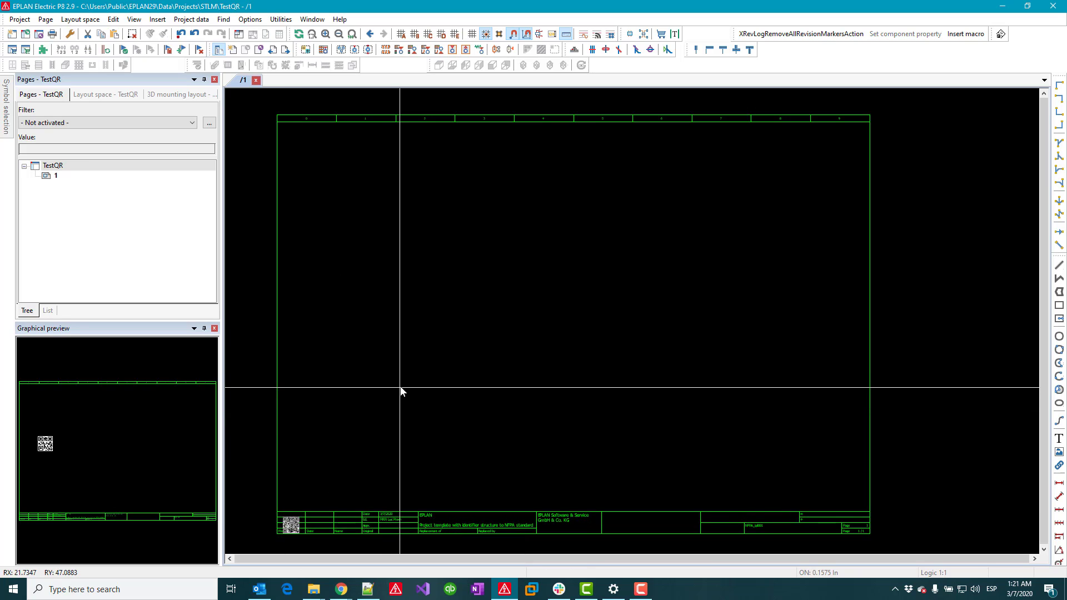
mouse_move(406, 394)
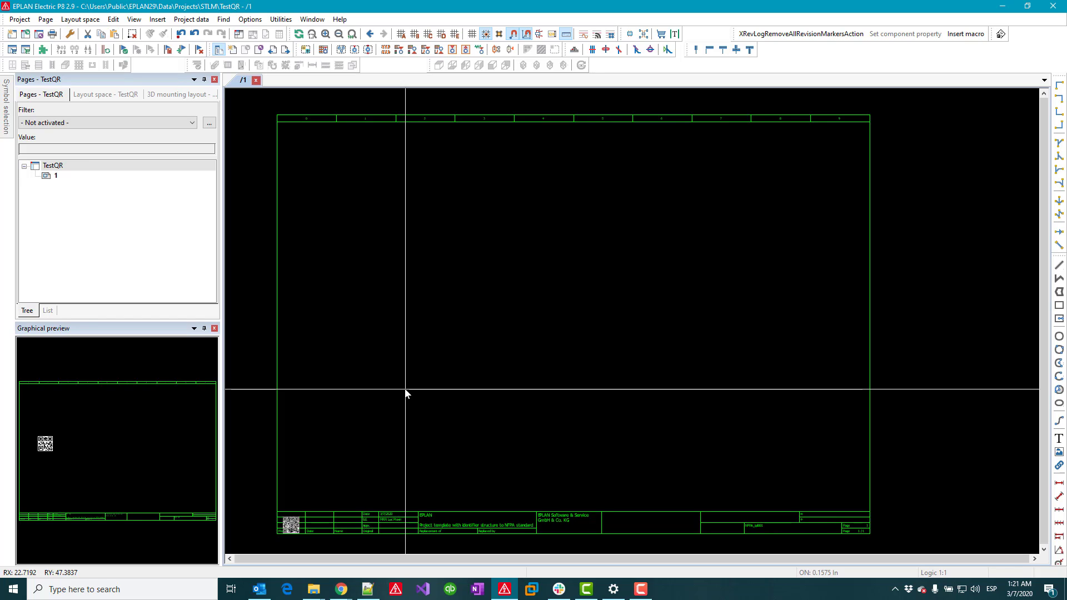
mouse_move(407, 402)
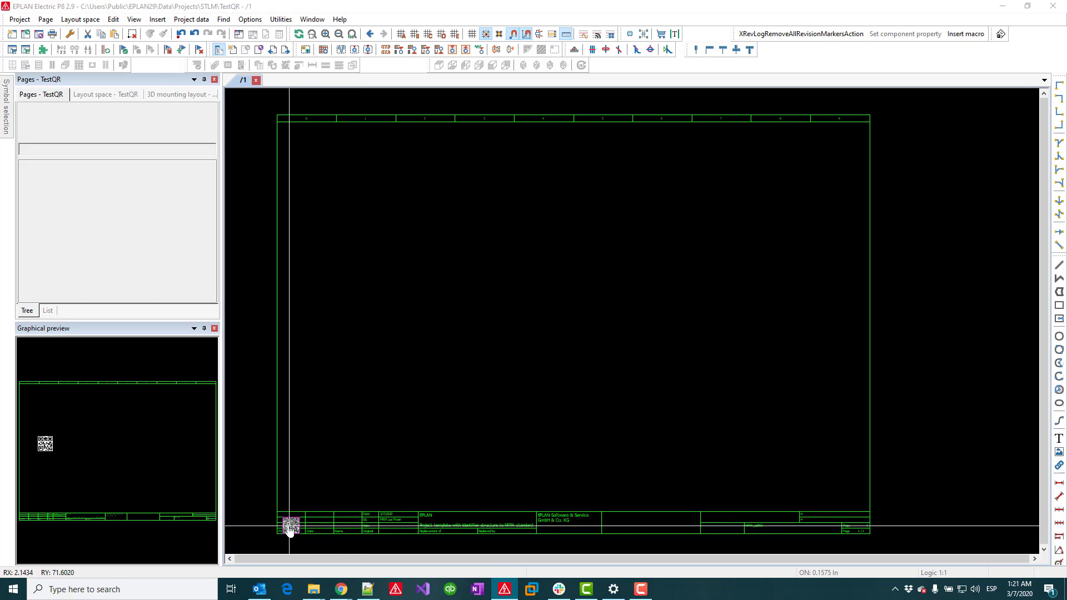
left_click(313, 589)
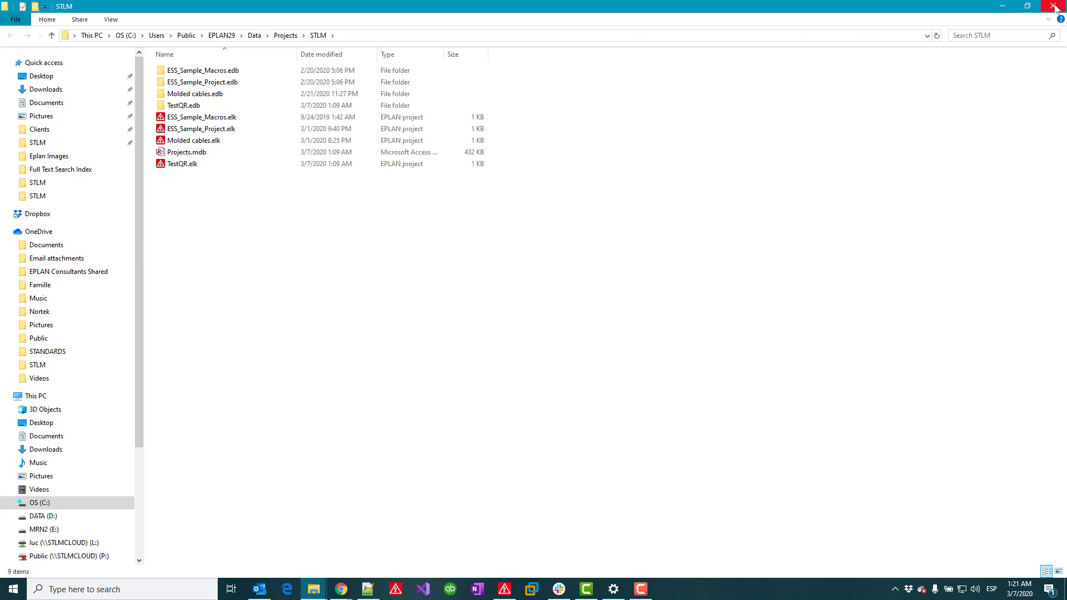
double_click(180, 163)
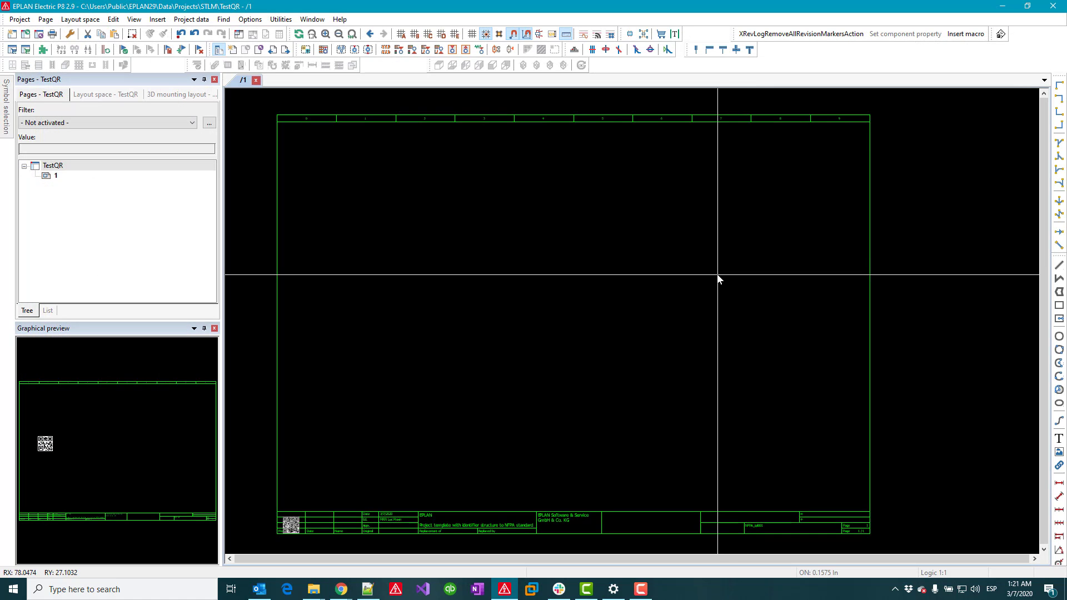